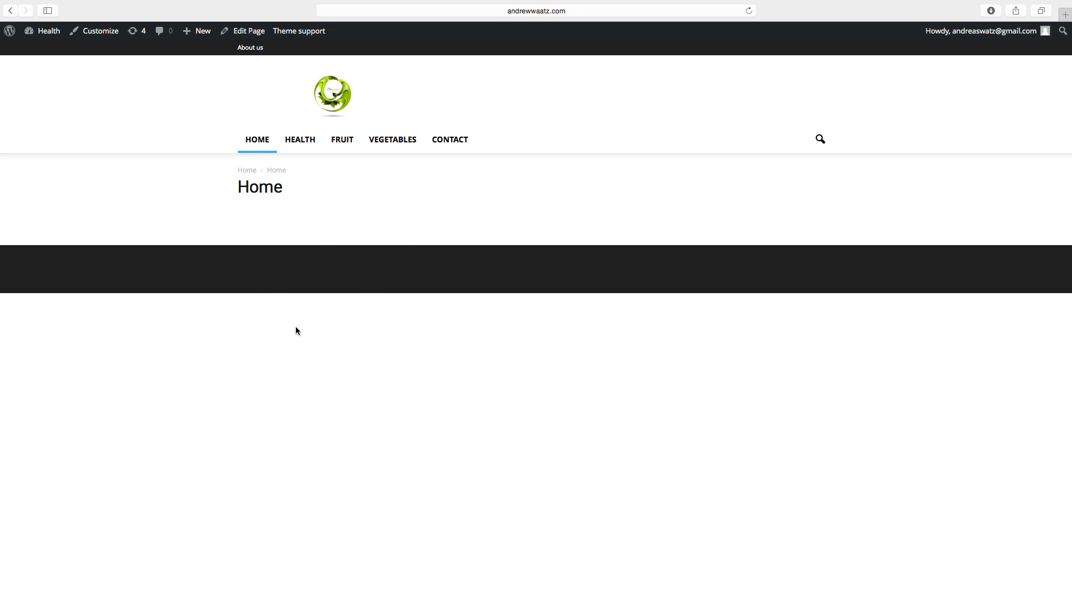
mouse_move(297, 258)
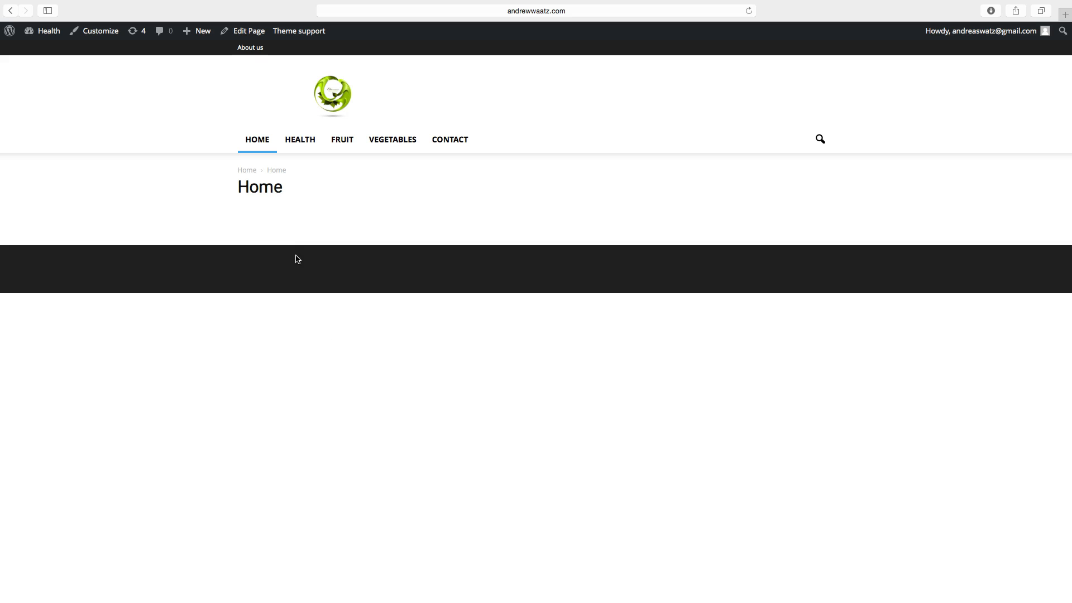
mouse_move(348, 292)
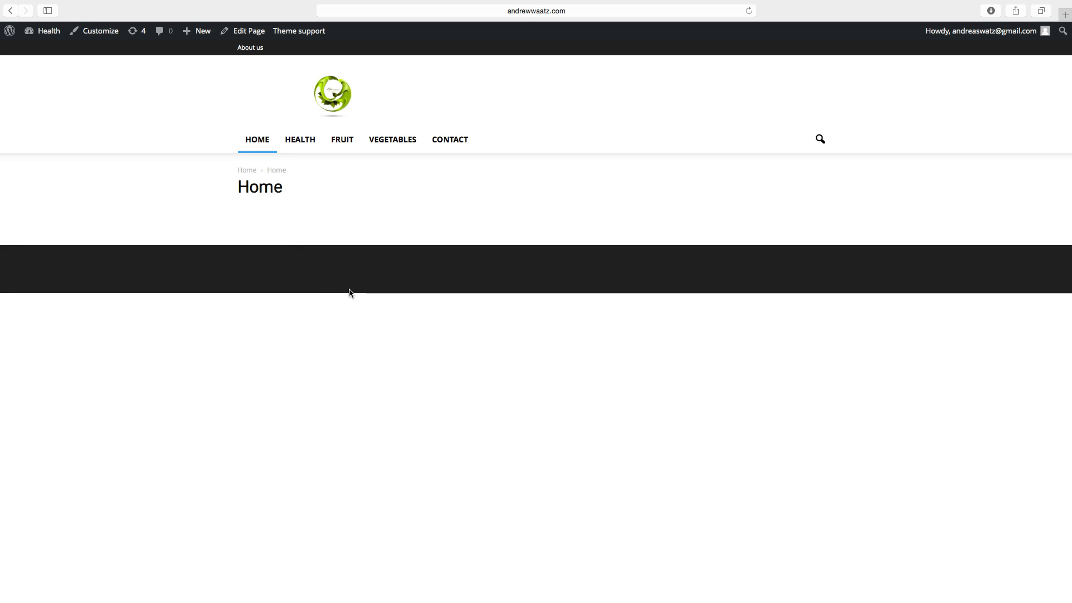
Step: Open the Health site-name dropdown in the admin bar on the home page
left_click(49, 31)
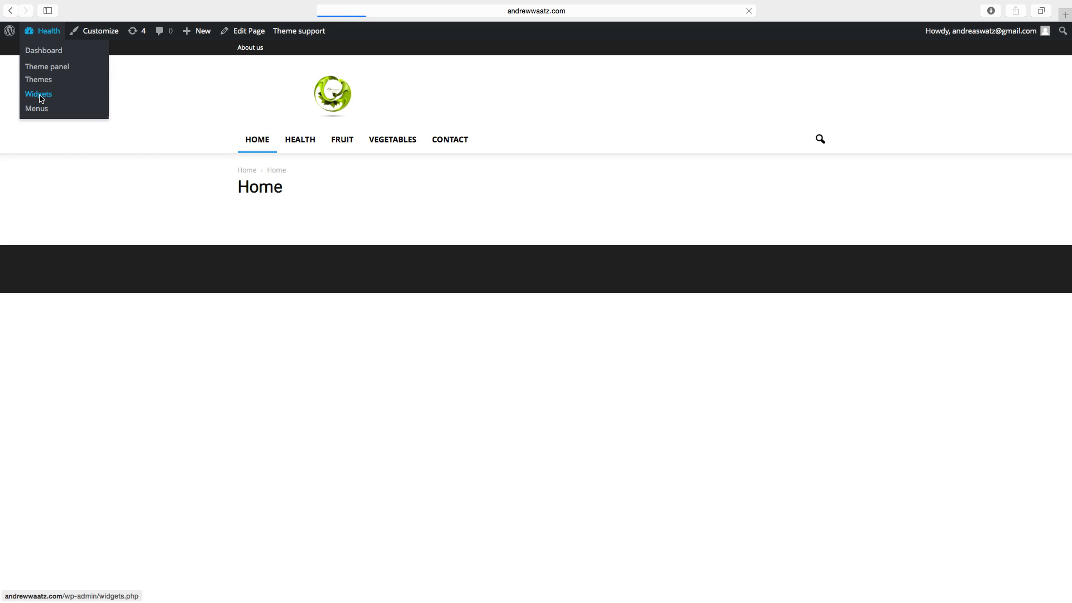
Step: From the Widgets page, add a Text widget to the Footer 1 area
left_click(39, 95)
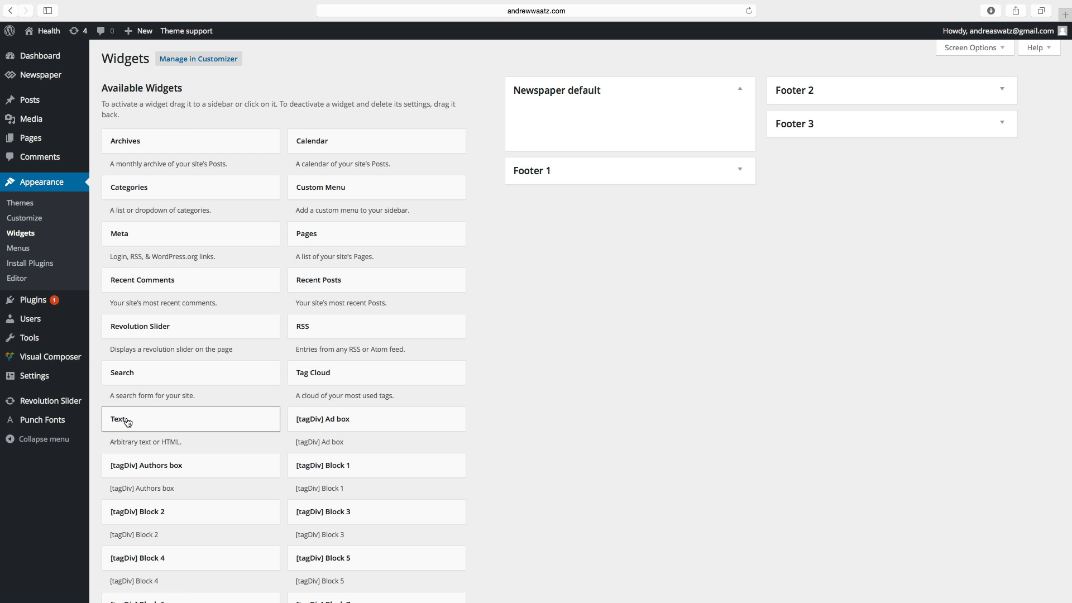
left_click(190, 418)
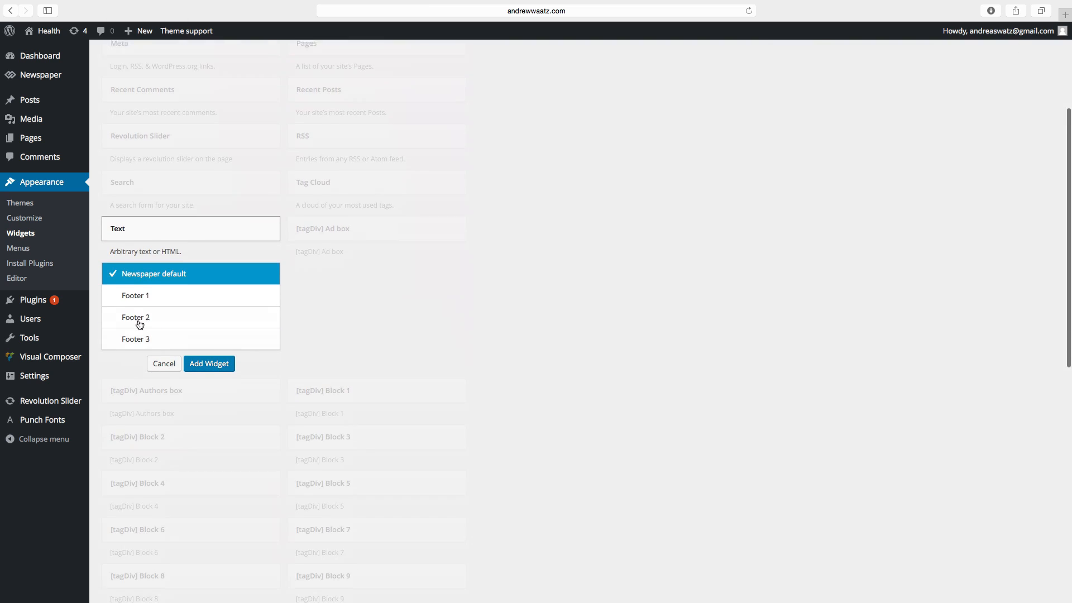
scroll("up", 3)
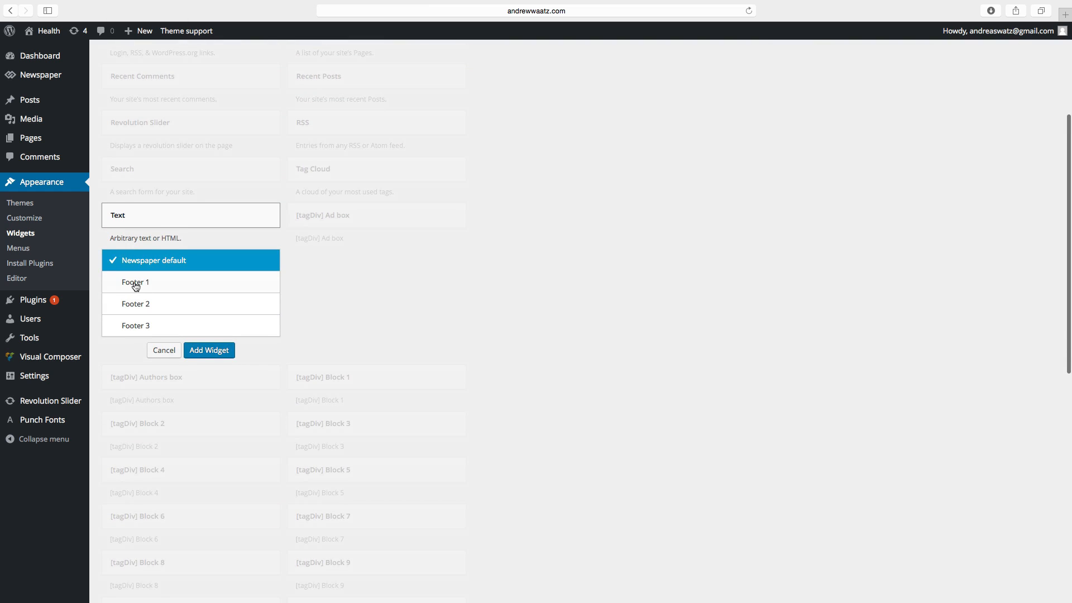
left_click(135, 282)
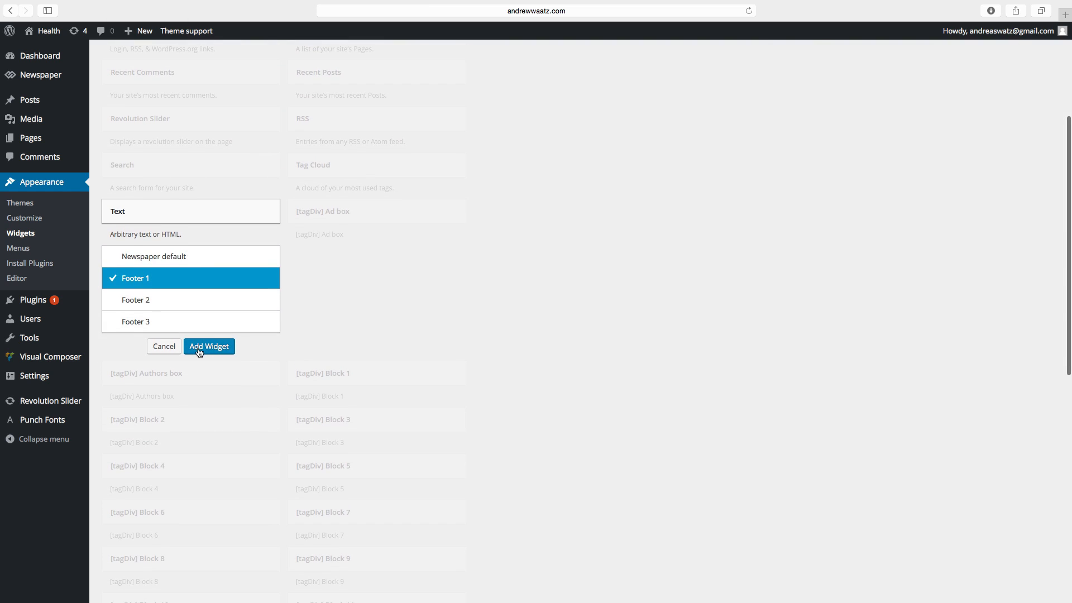
left_click(208, 346)
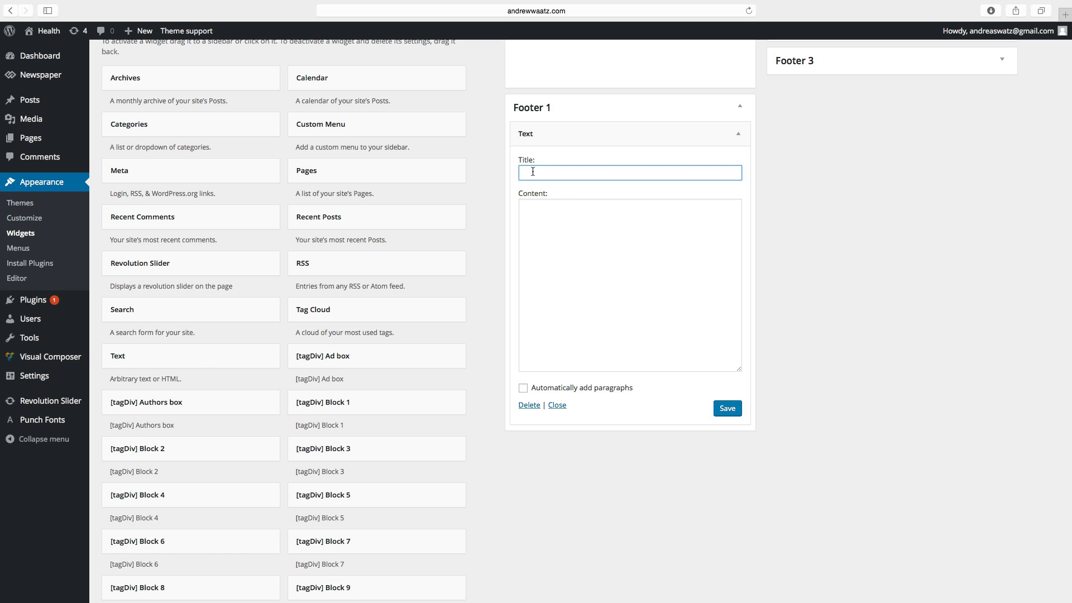
type("Contact")
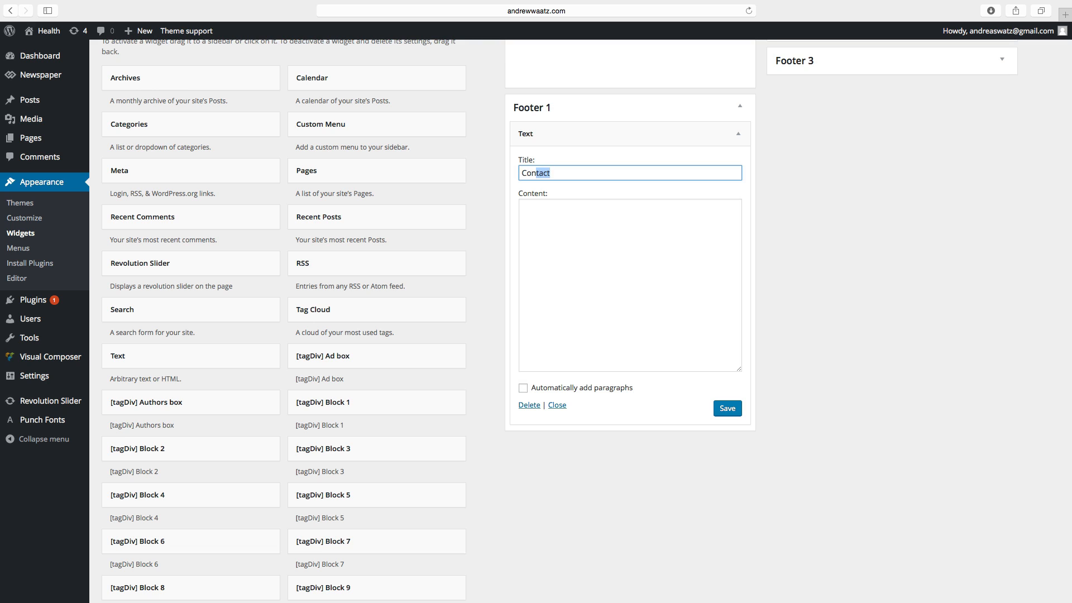
left_click(627, 172)
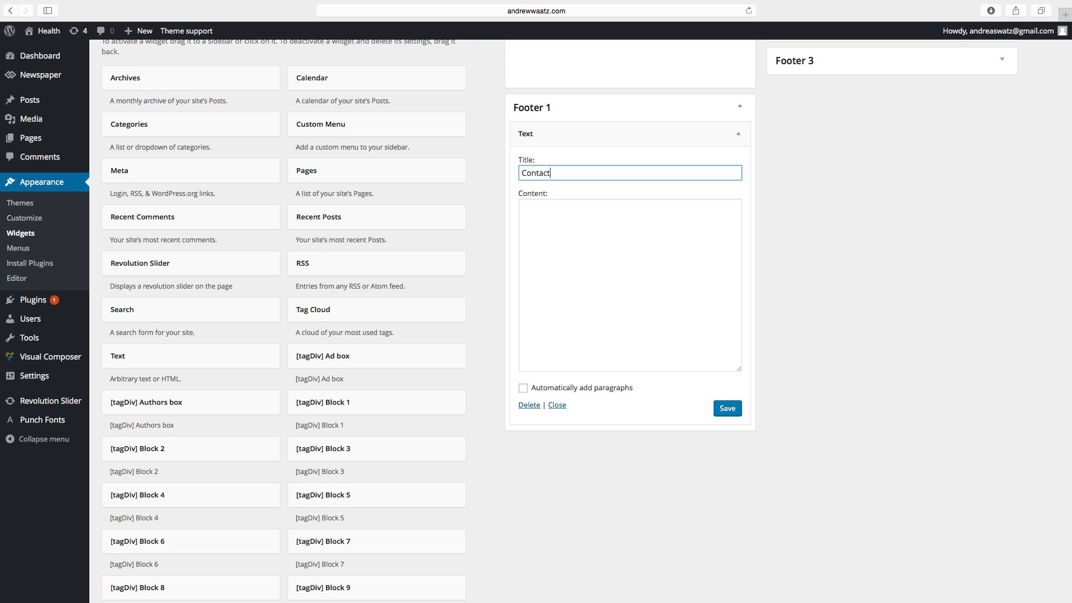
left_click(629, 285)
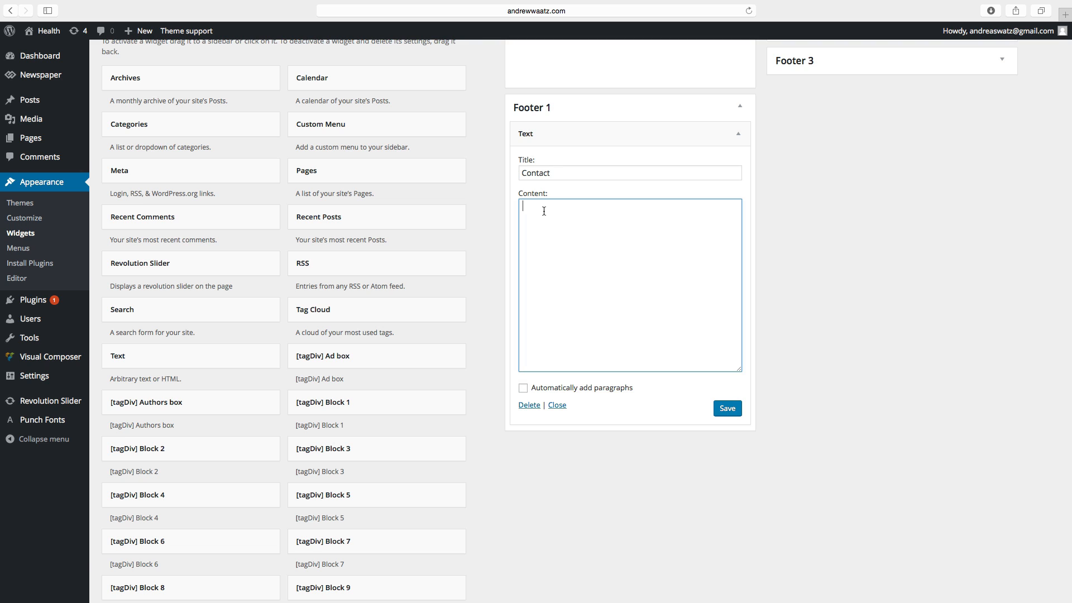
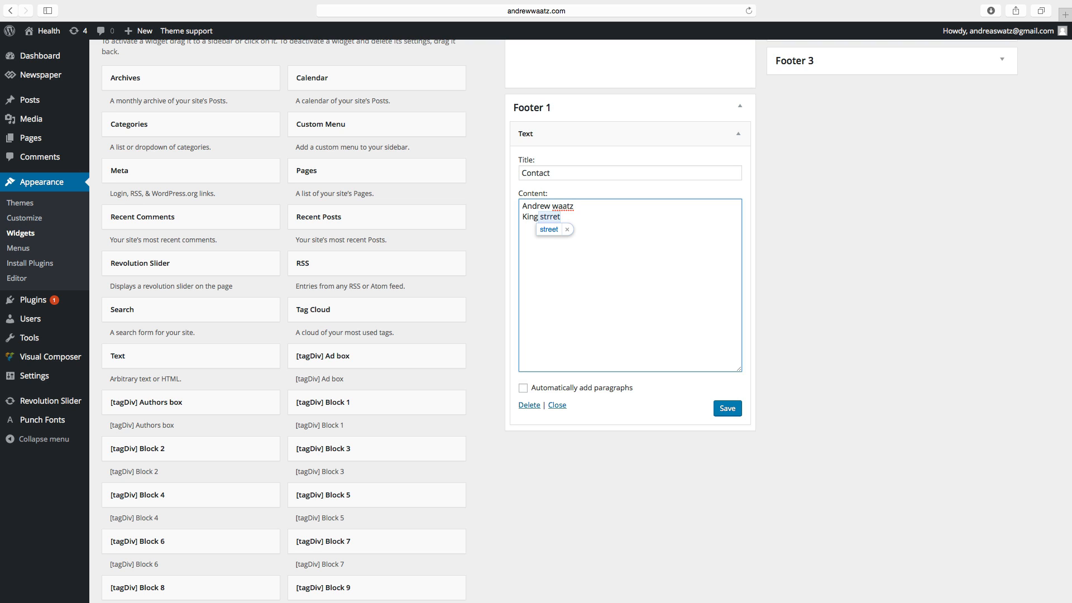
left_click(548, 229)
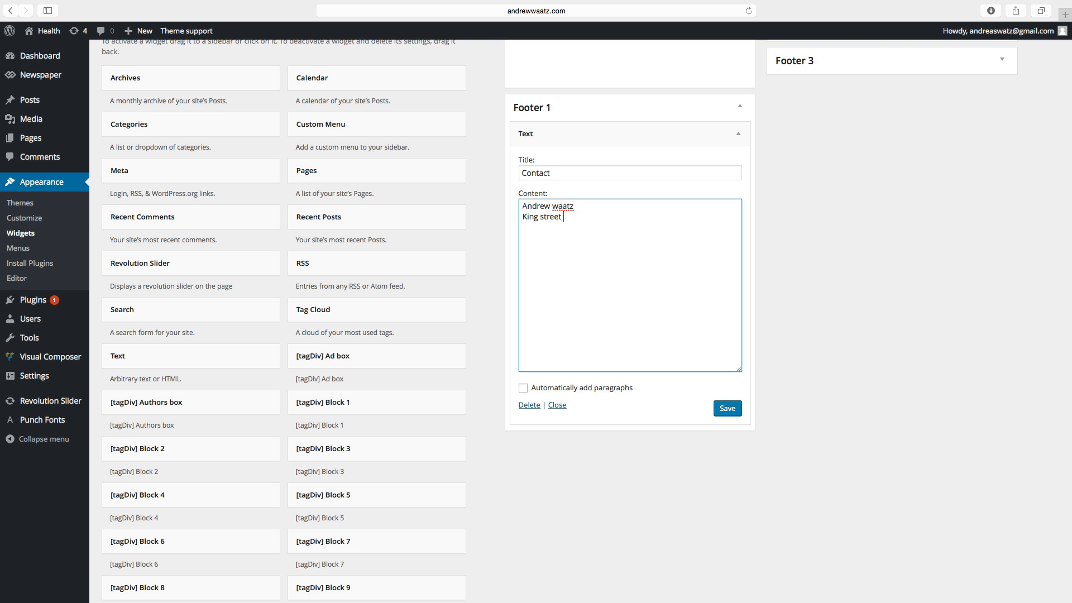
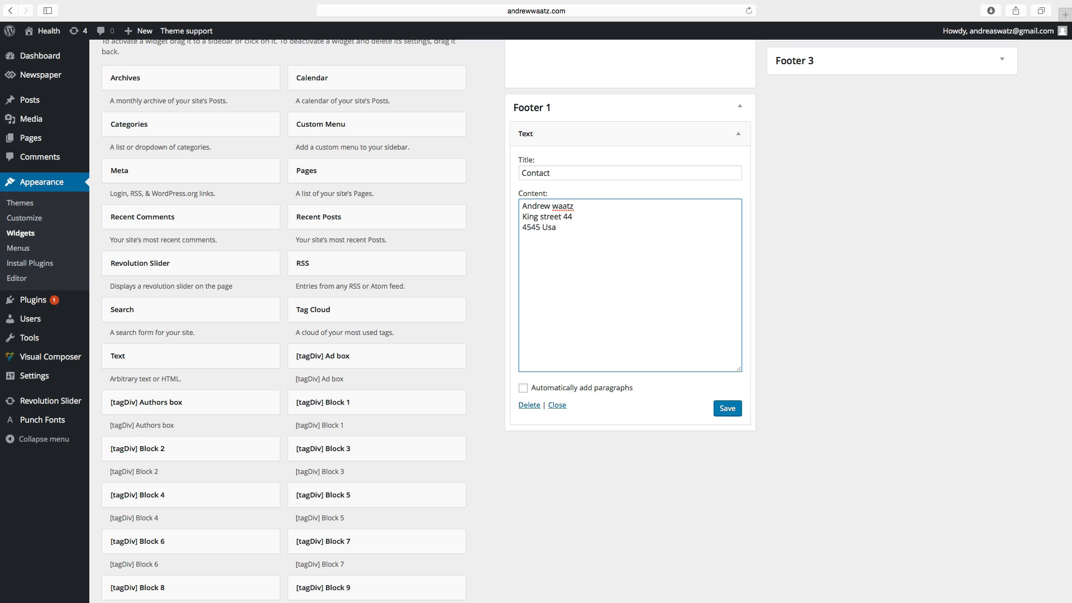
Step: Add a bold 'Email:' label with a mailto link to a personal email address
left_click(526, 248)
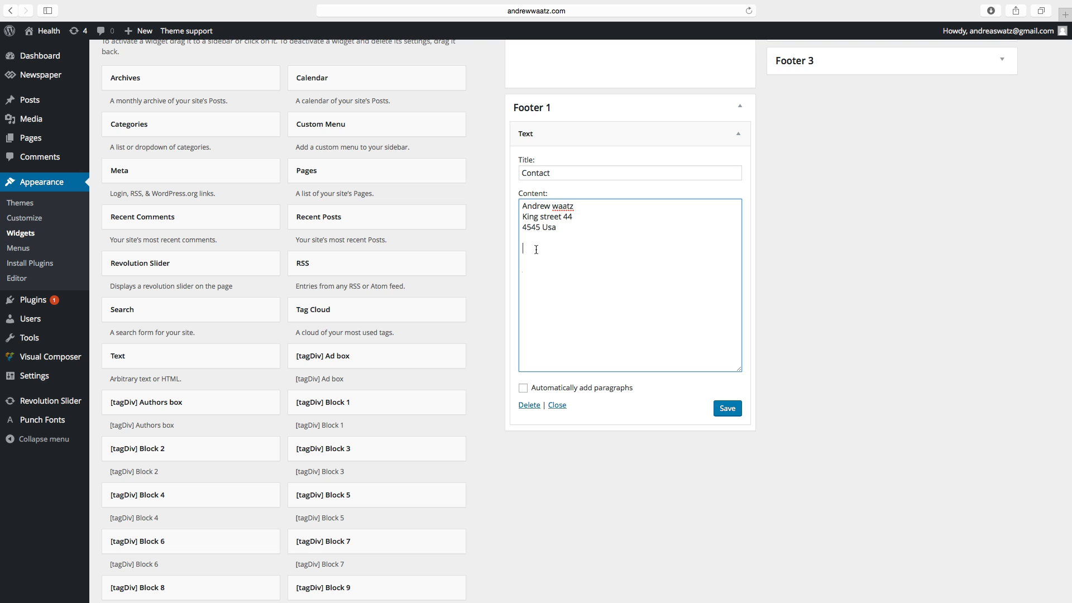
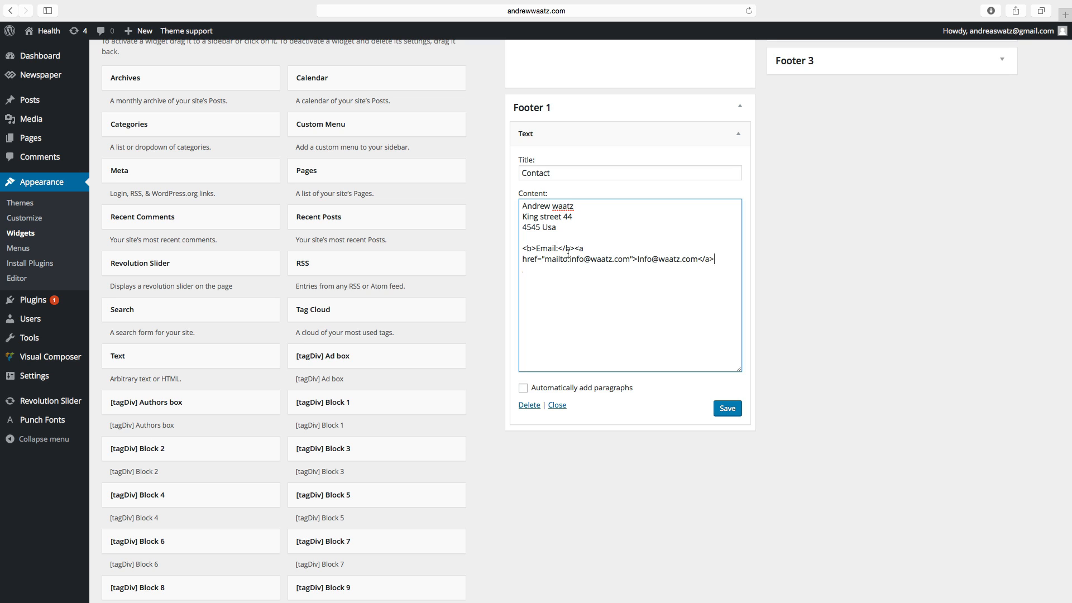
mouse_move(508, 259)
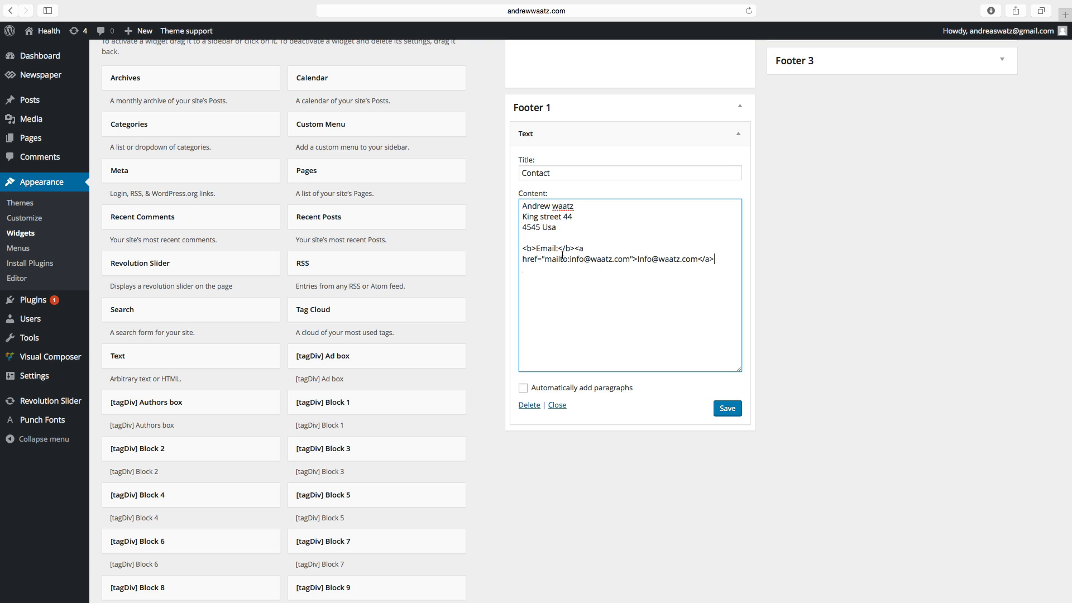
mouse_move(562, 255)
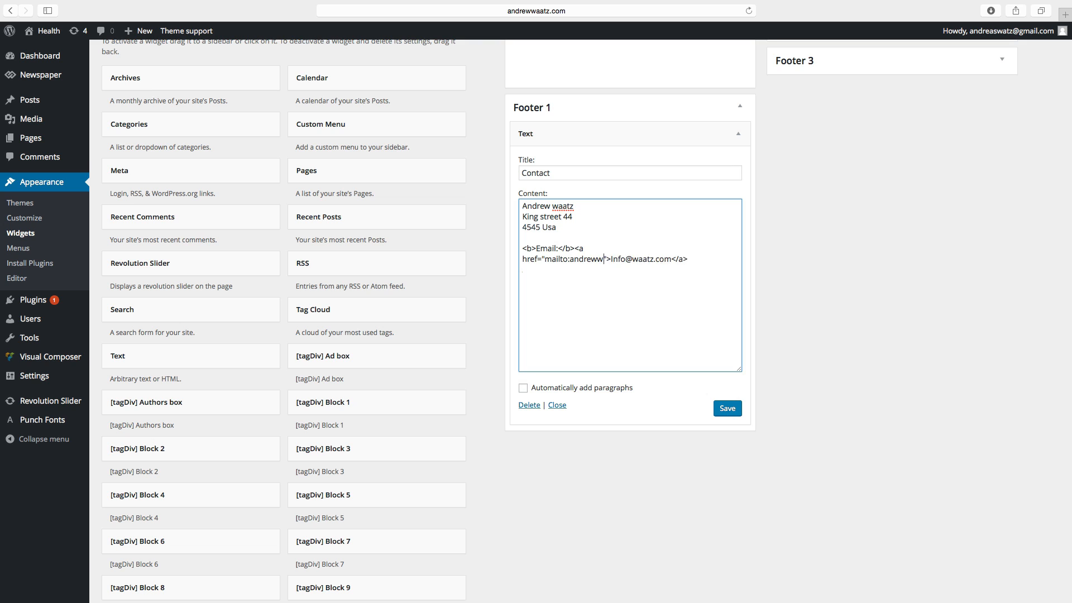
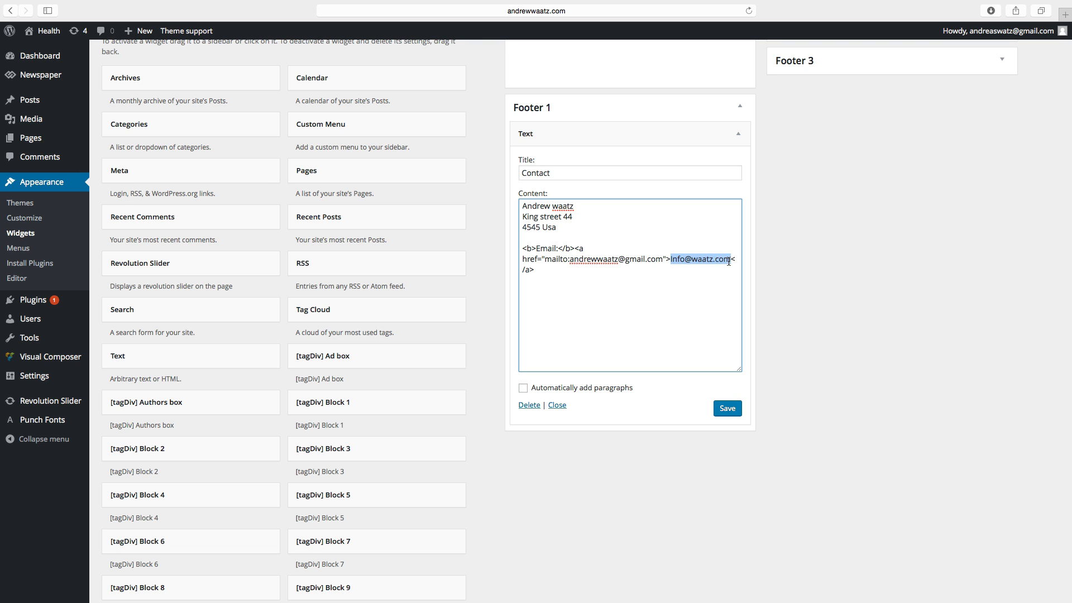
type("andrew")
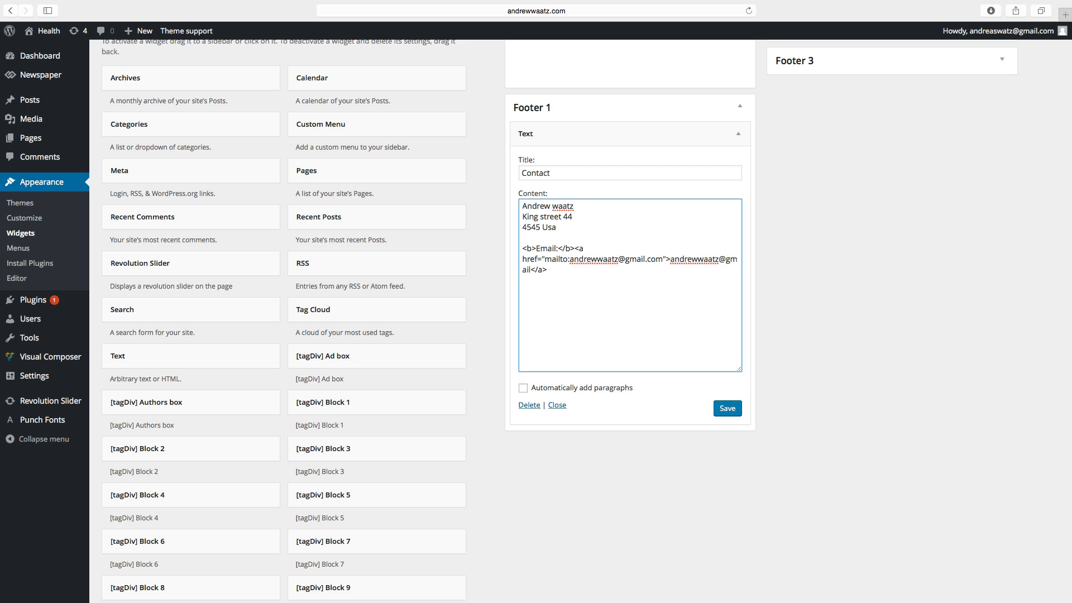
type(".com")
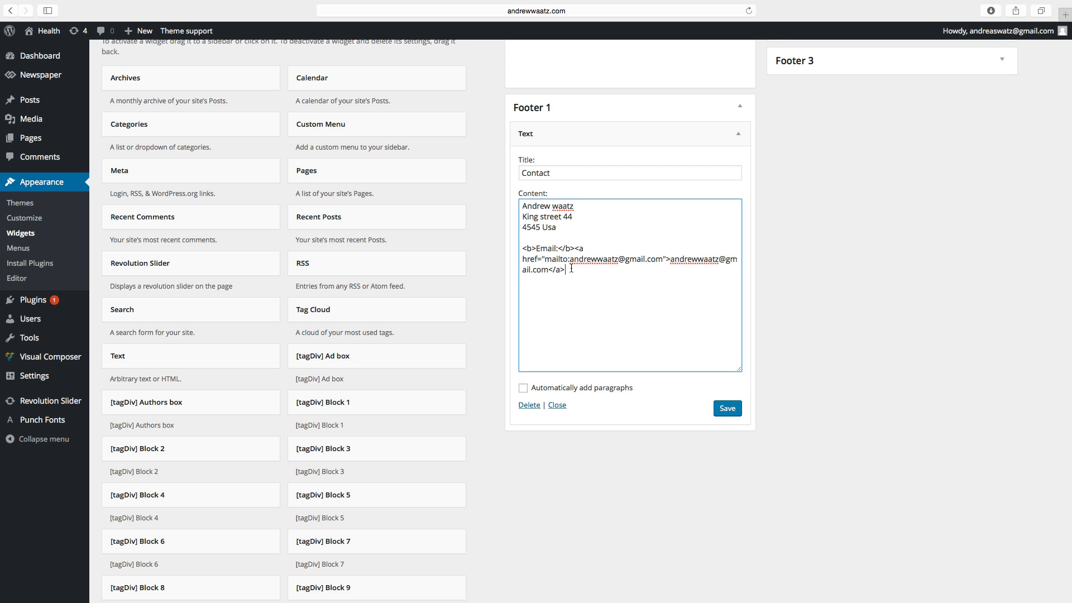
key("Return")
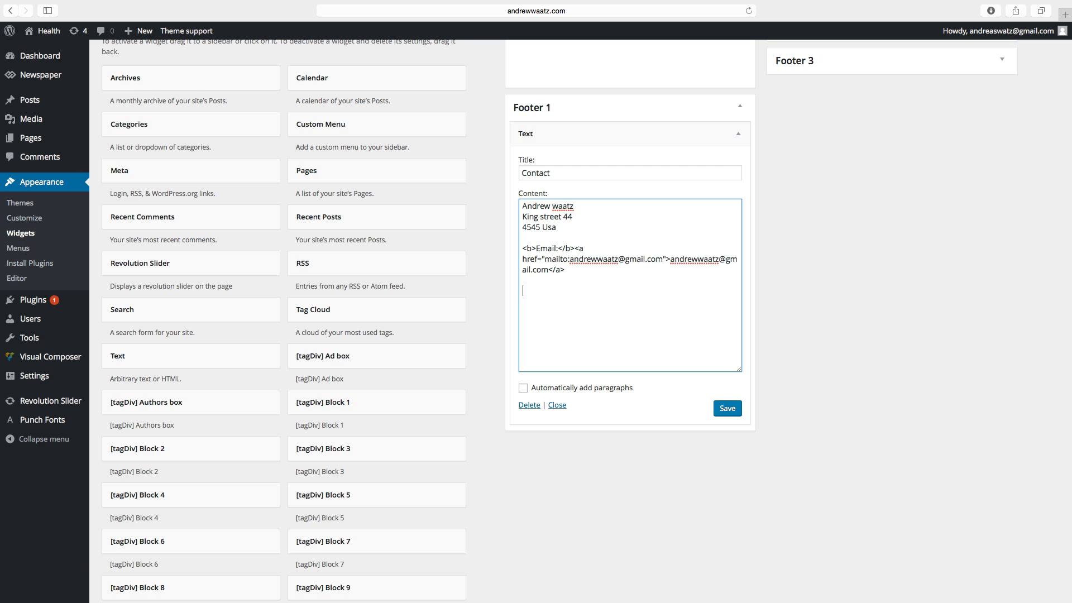
type("Phone:")
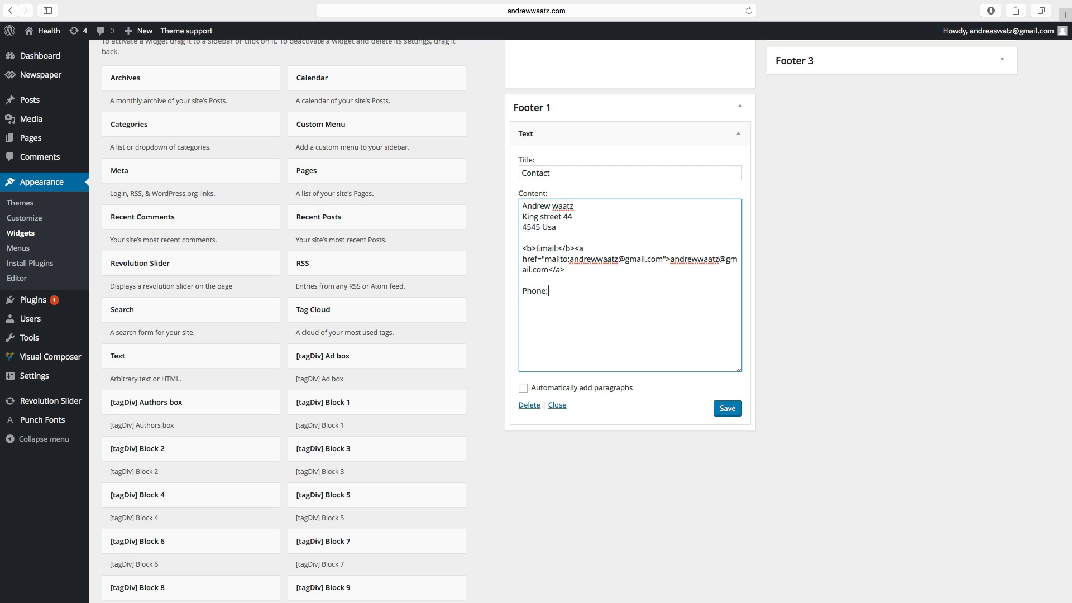
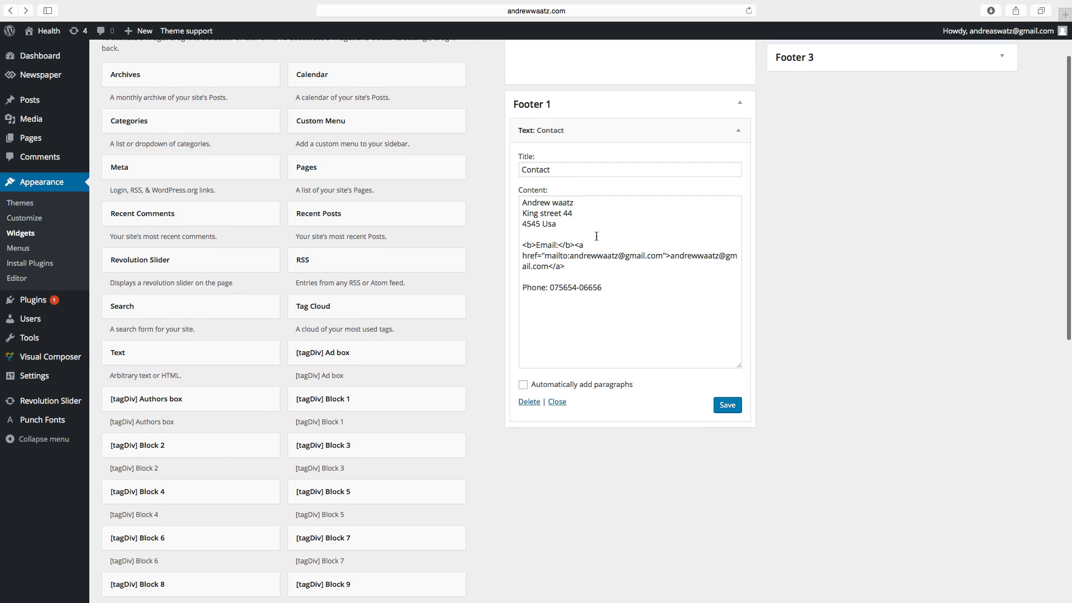
Step: Add <br> tags after the name, street, city and email lines, then save the widget
scroll("up", 3)
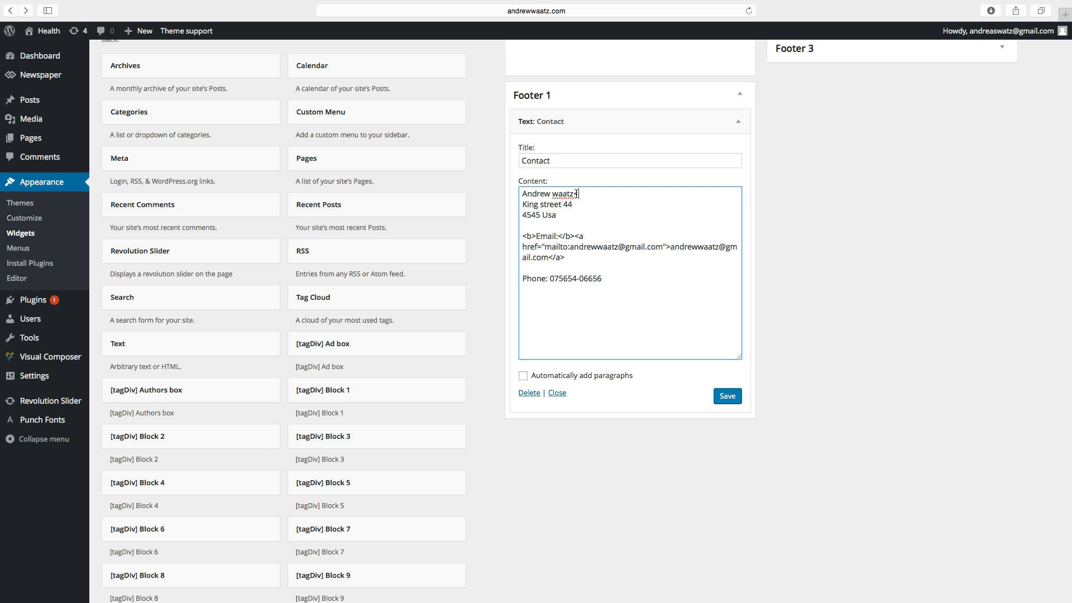
type("<br>")
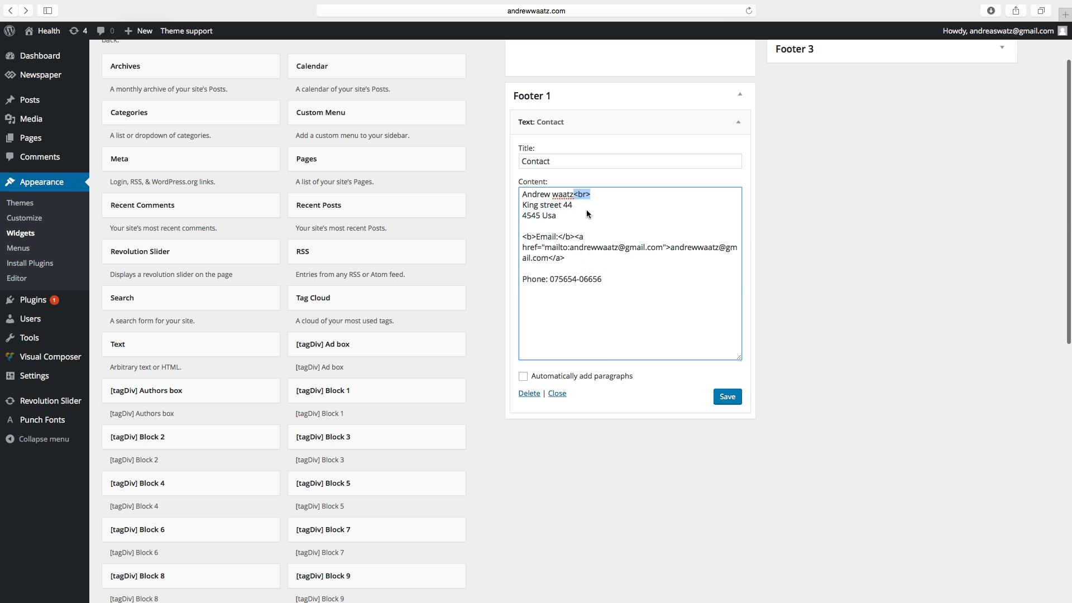
right_click(575, 214)
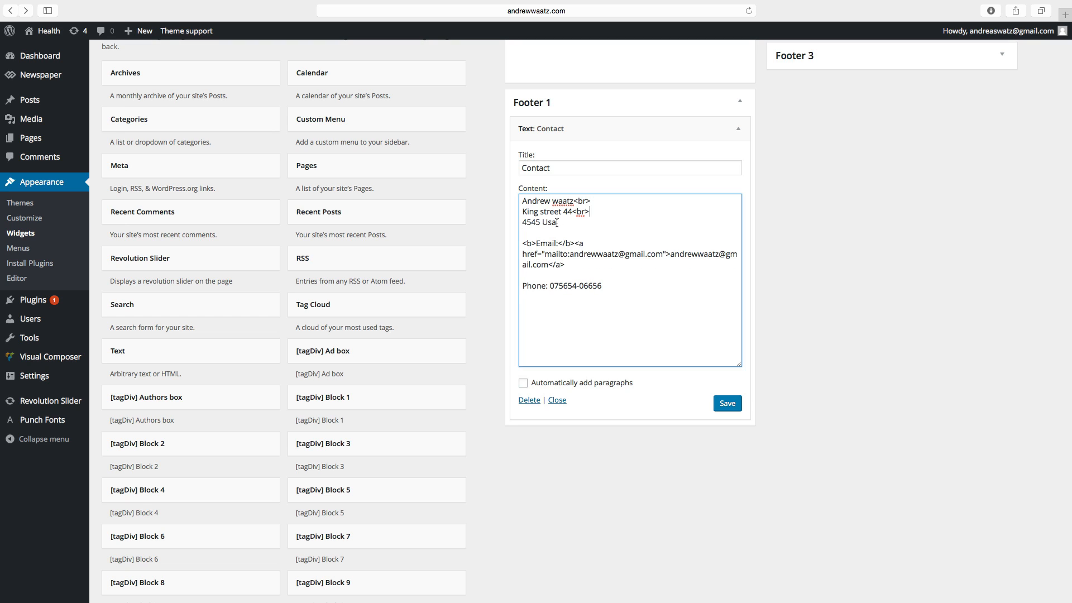
type("<br>")
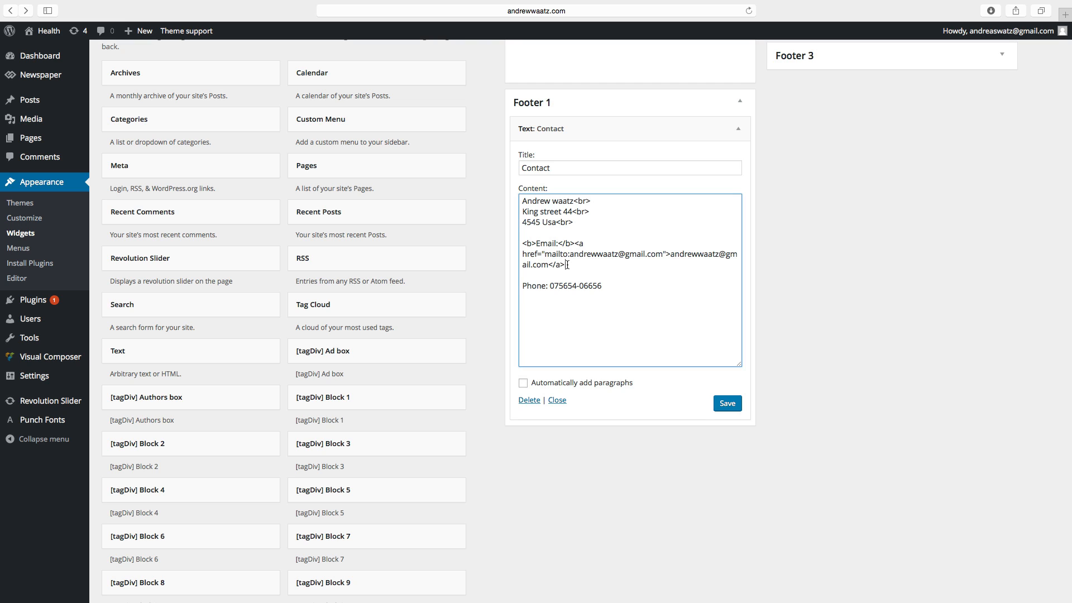
type("<br>")
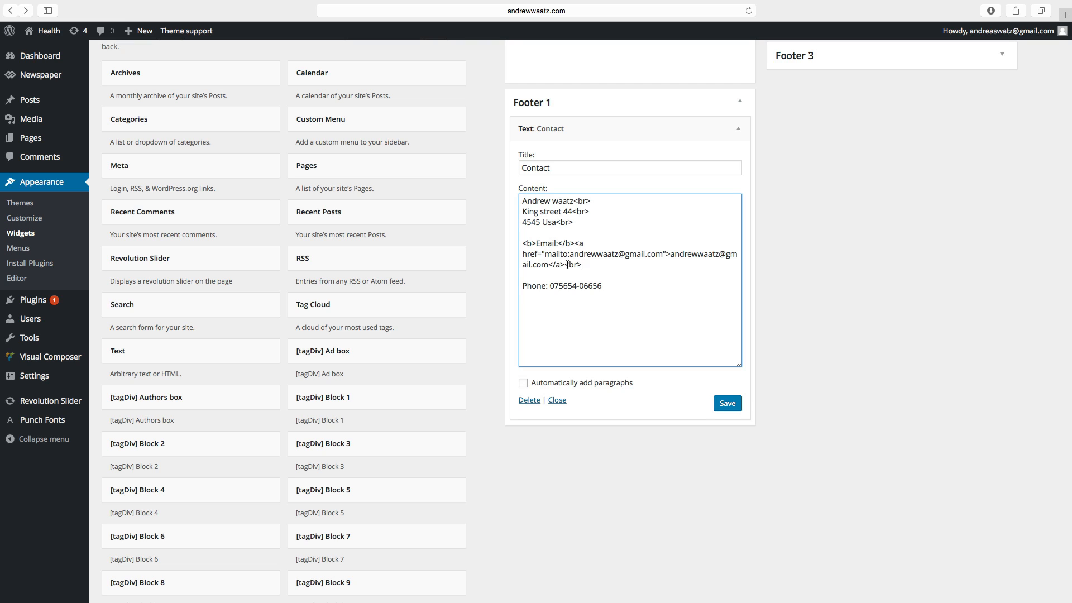
left_click(727, 402)
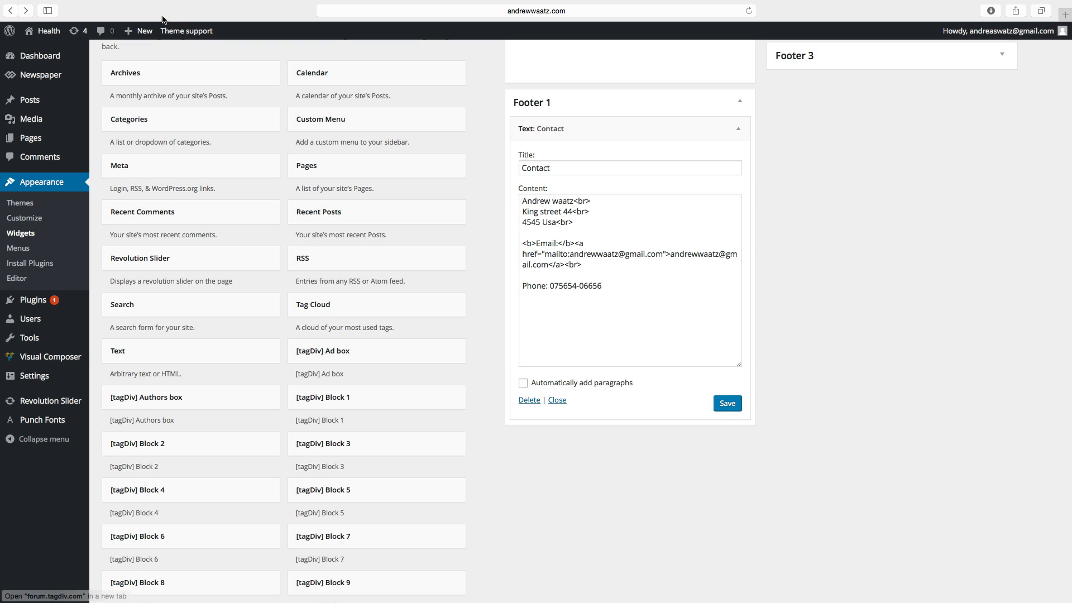
Step: Choose Visit Site from the admin bar's site-name menu
left_click(49, 31)
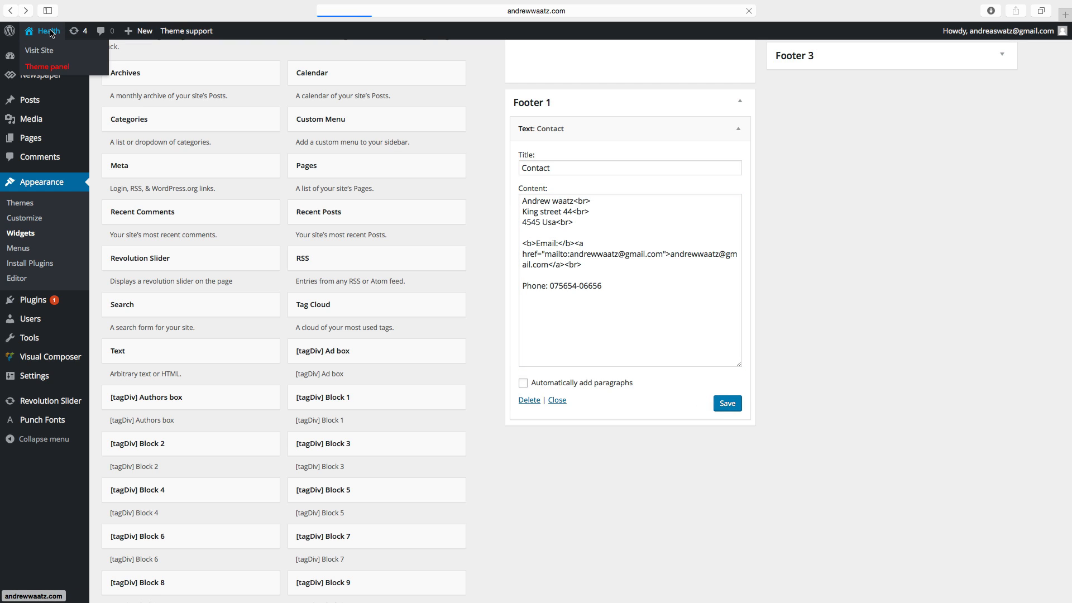
left_click(39, 50)
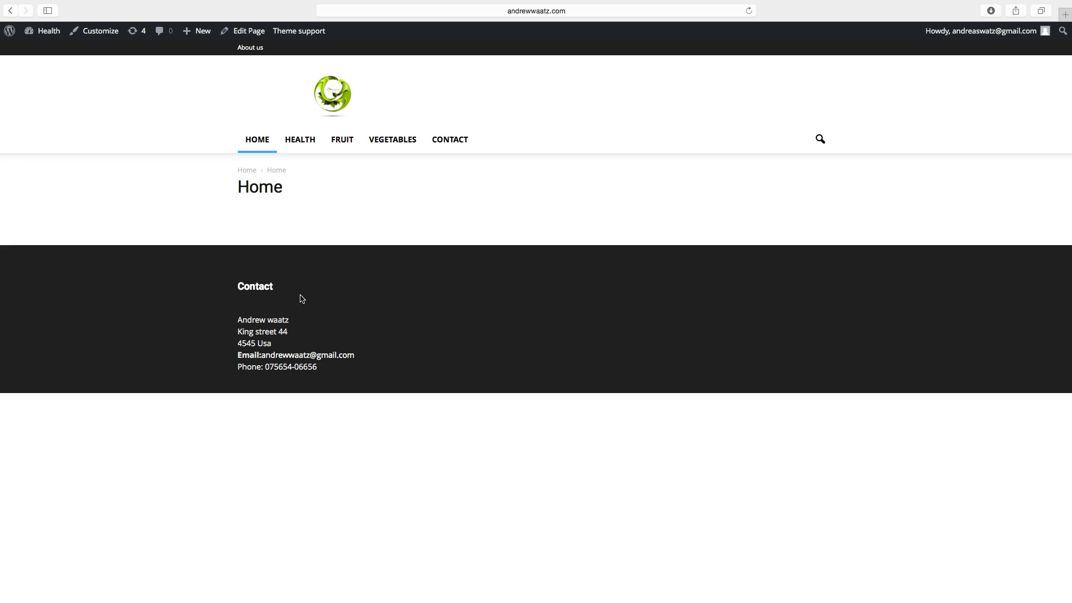
mouse_move(274, 308)
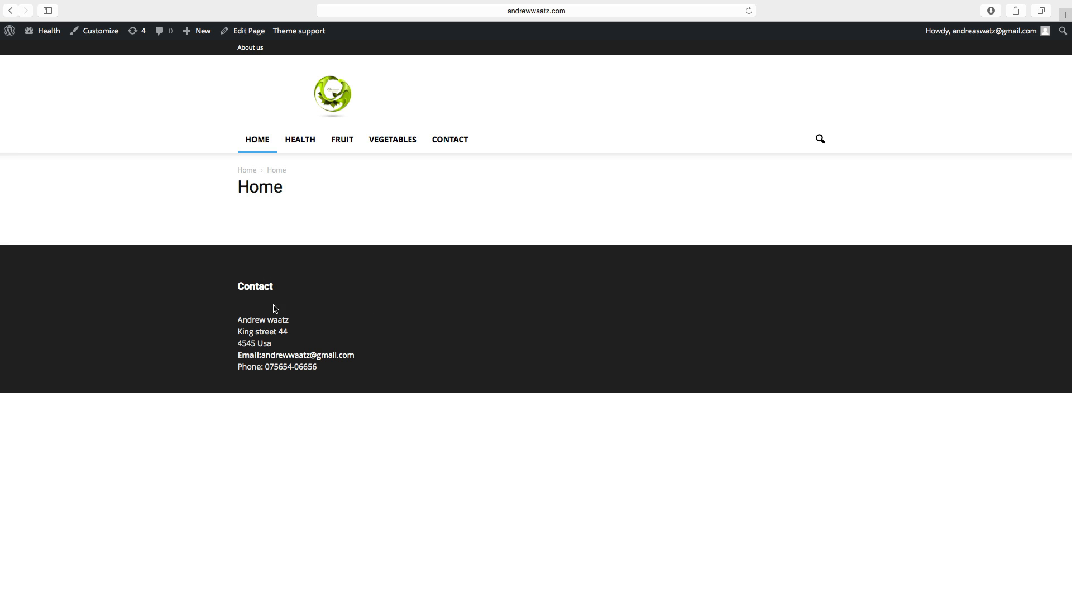
mouse_move(266, 286)
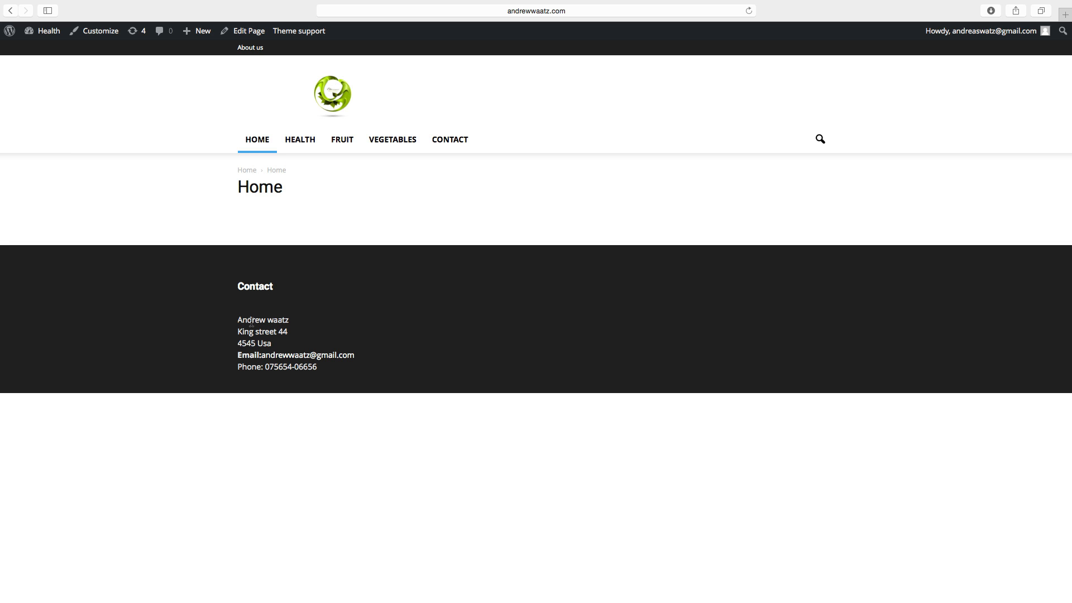
mouse_move(295, 355)
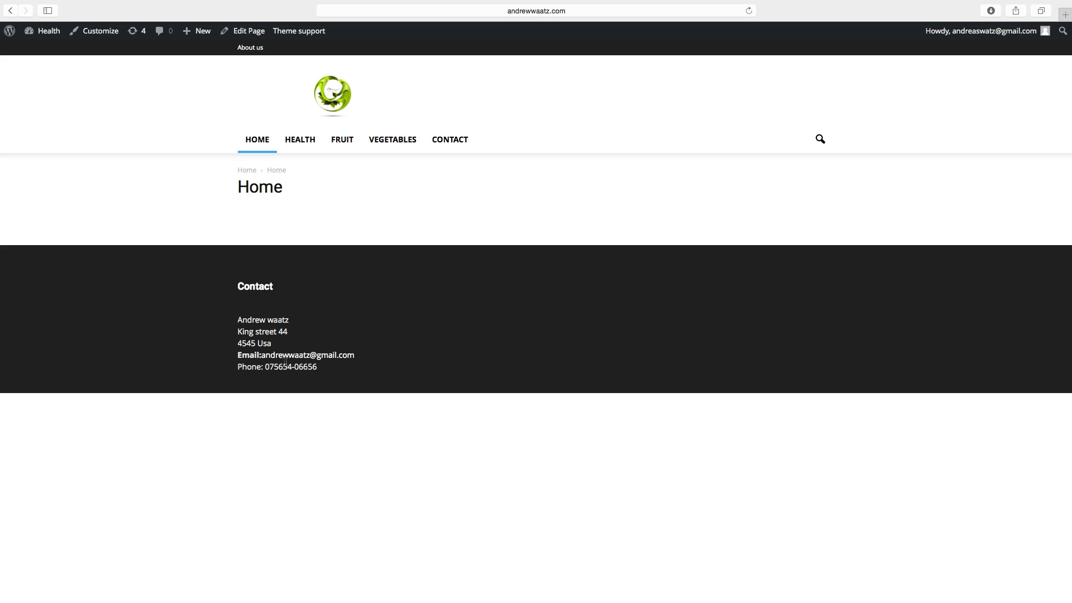
mouse_move(307, 355)
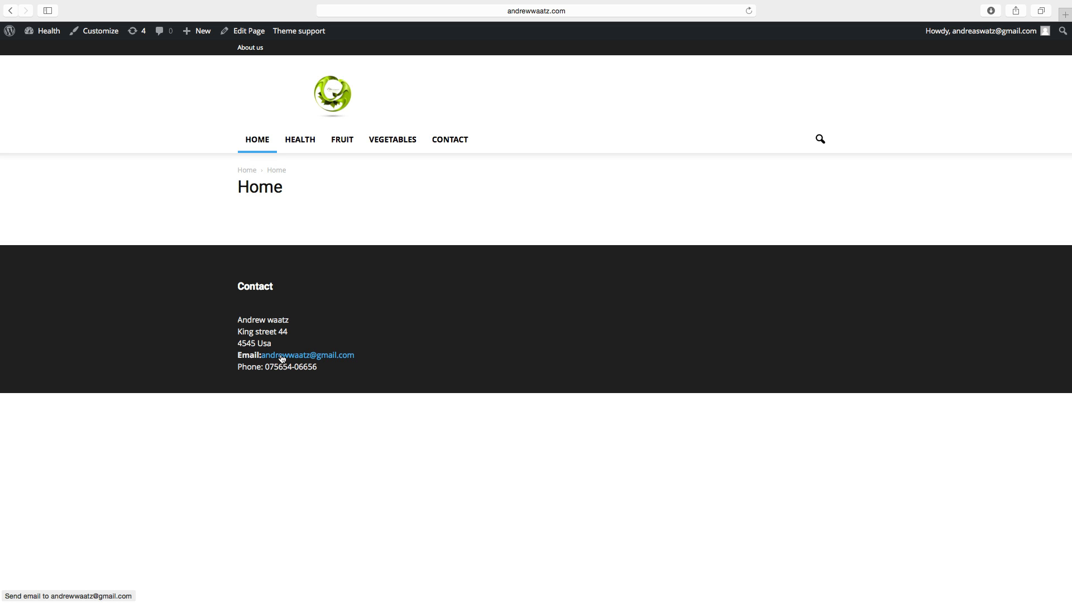
left_click(306, 355)
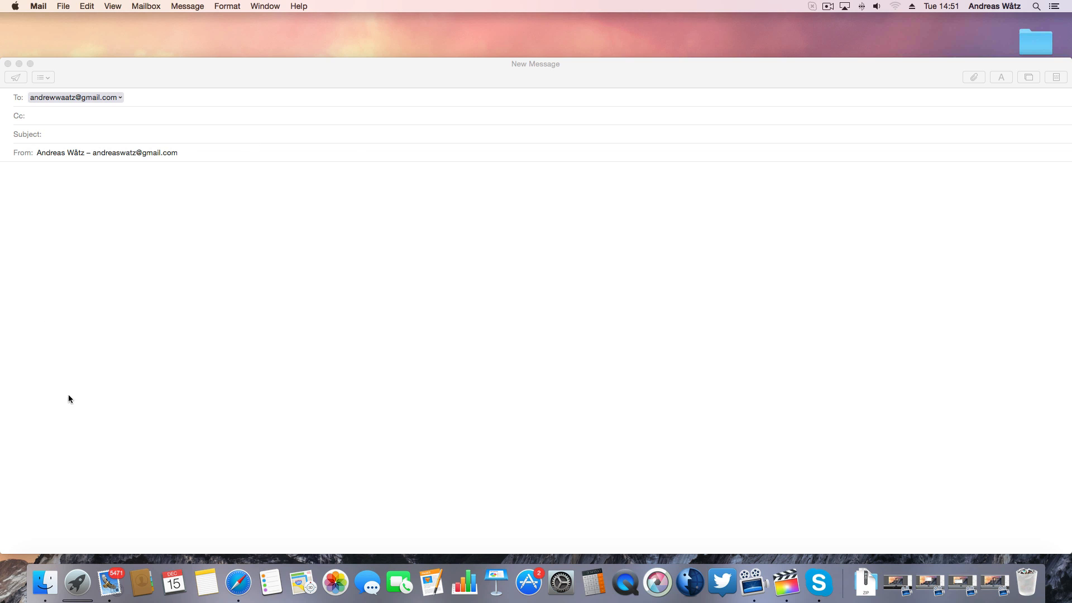
mouse_move(383, 311)
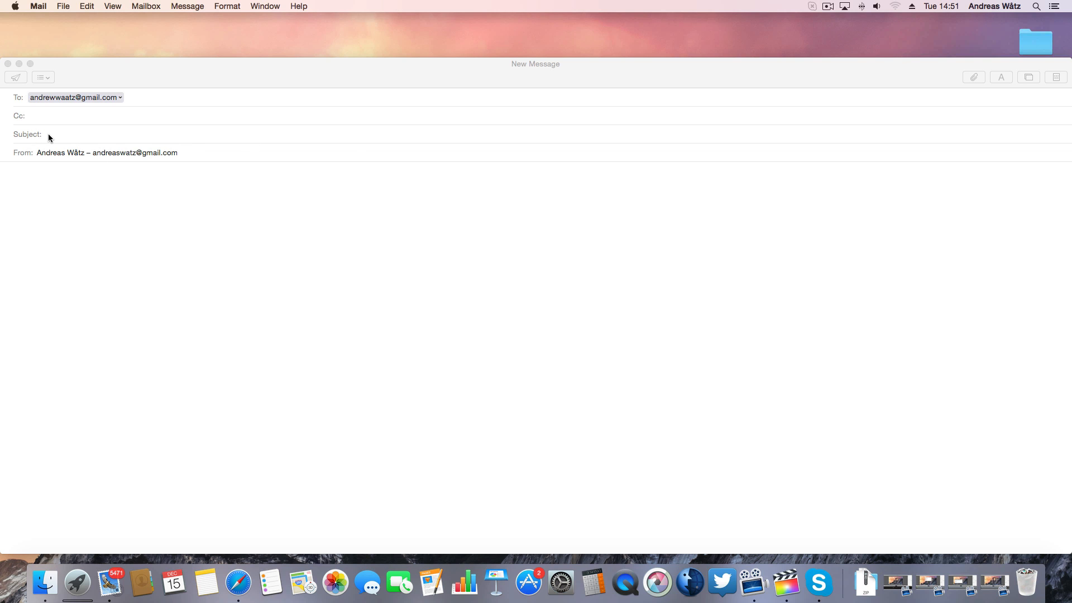
mouse_move(181, 336)
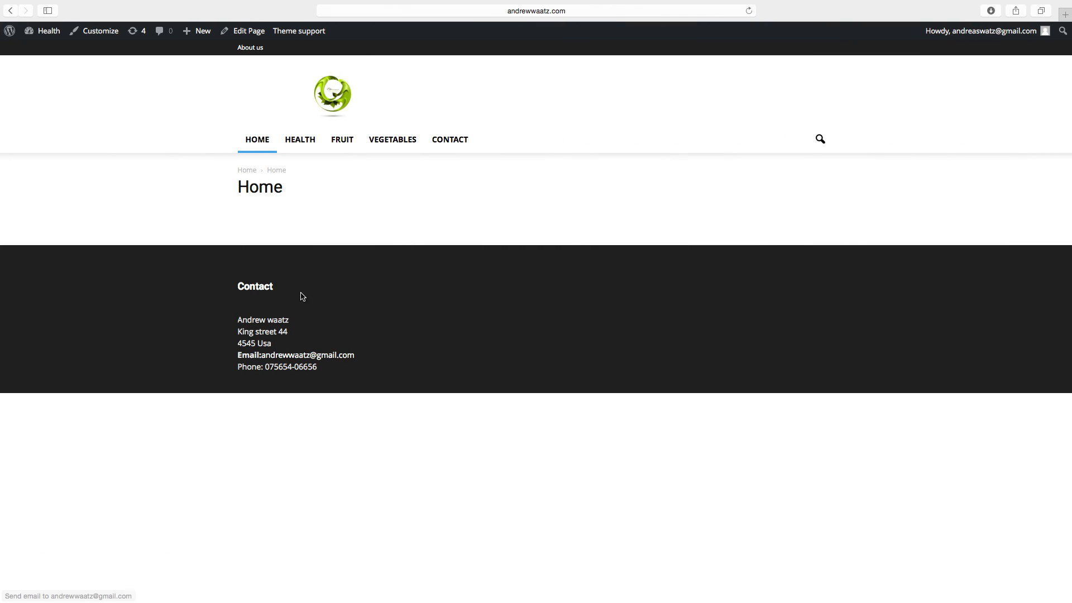
mouse_move(271, 264)
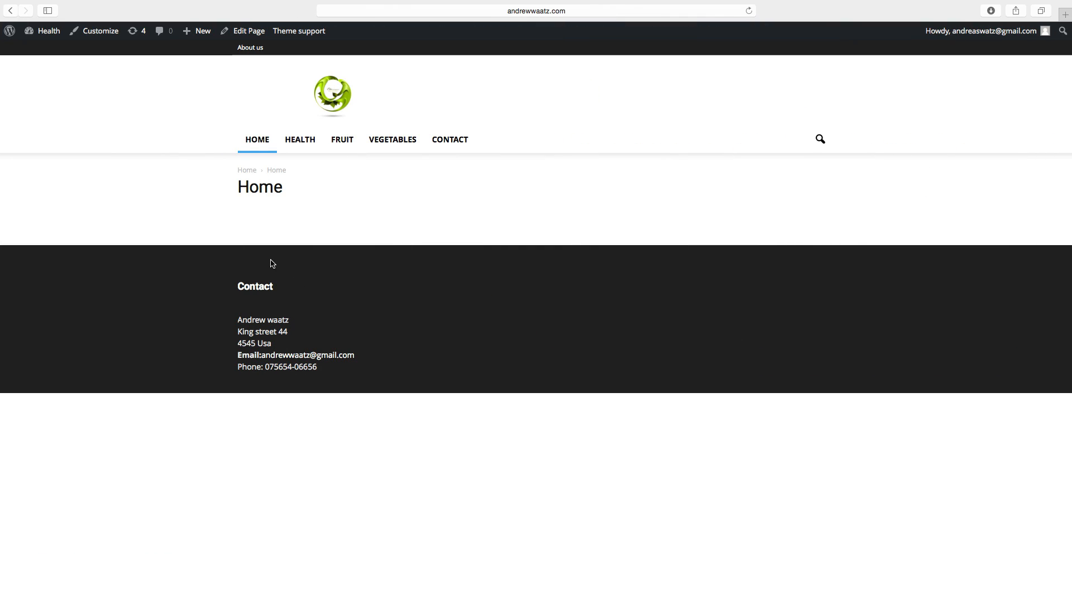